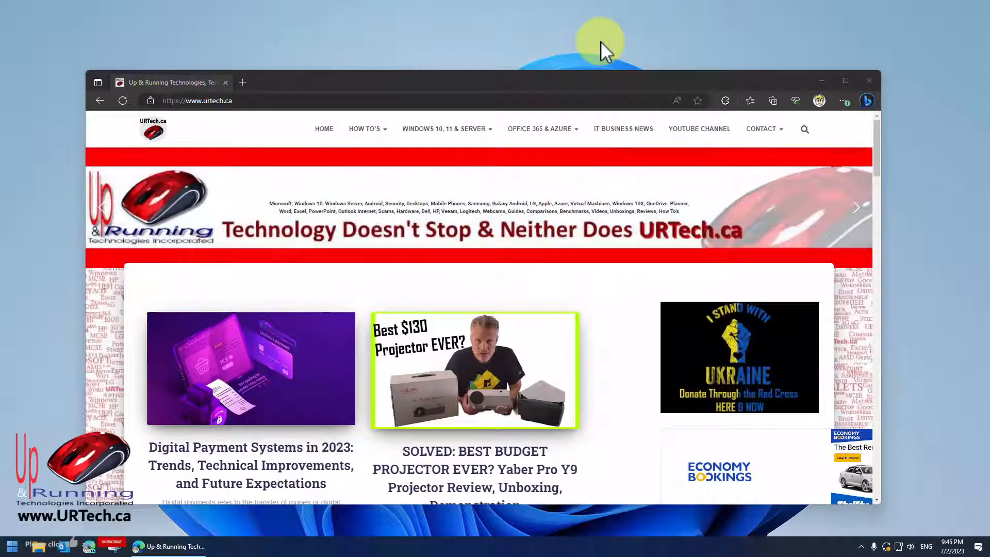
Bring up the Facebook login page in a second tab beside the tech site
{"action": "left_click", "coordinate": [242, 82]}
{"action": "type", "text": "https://www.facebook.com"}
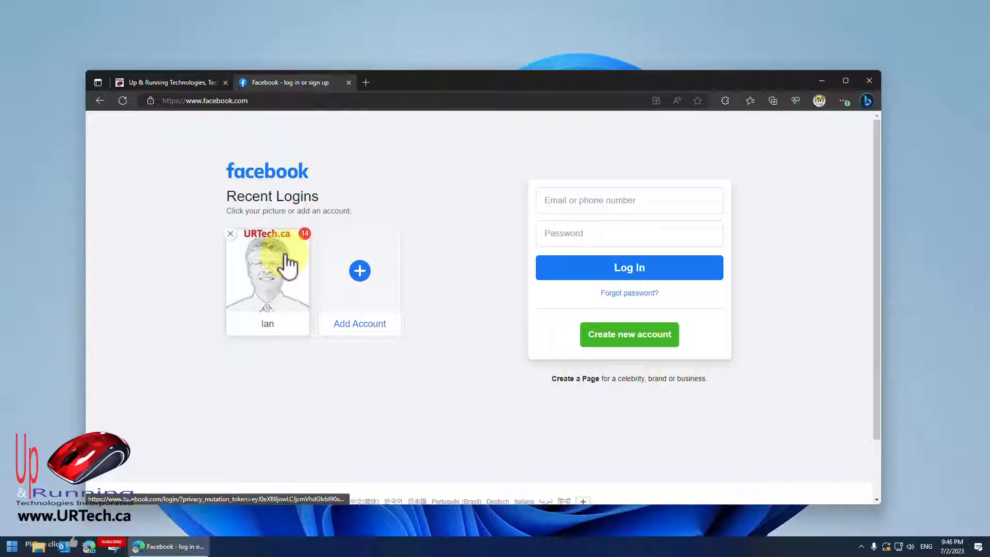
{"action": "left_click", "coordinate": [267, 271]}
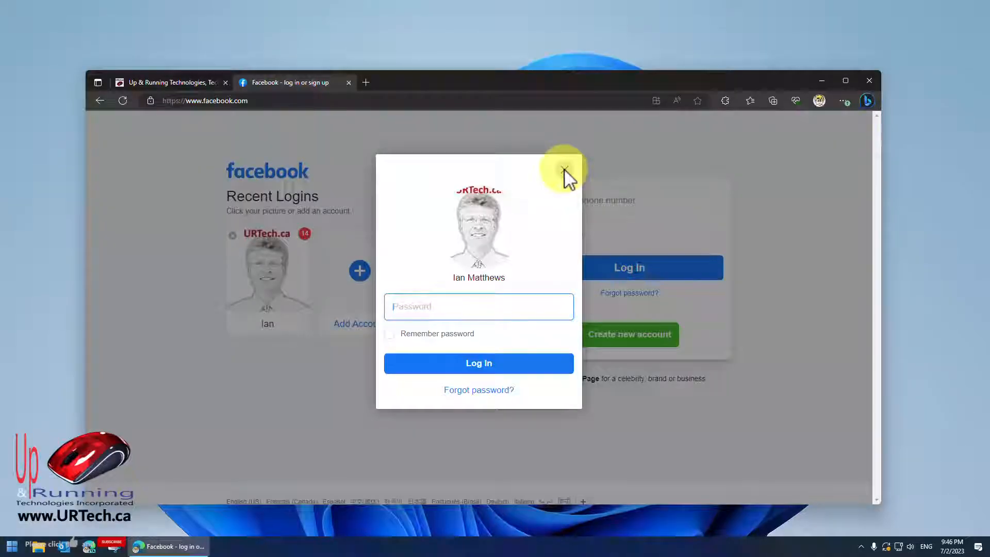
{"action": "left_click", "coordinate": [564, 170]}
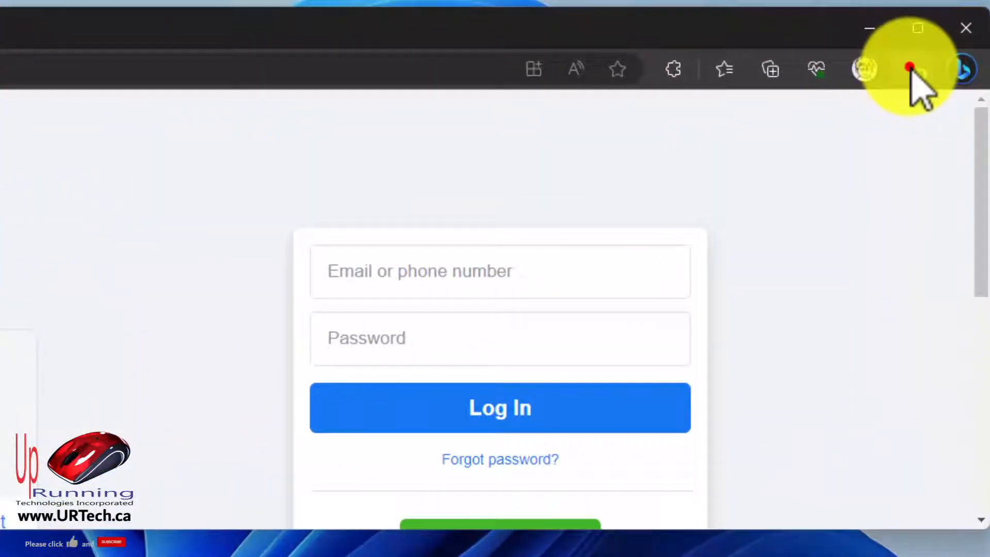
Reach the Profiles > Passwords section of Edge Settings via the ... menu
{"action": "left_click", "coordinate": [938, 15]}
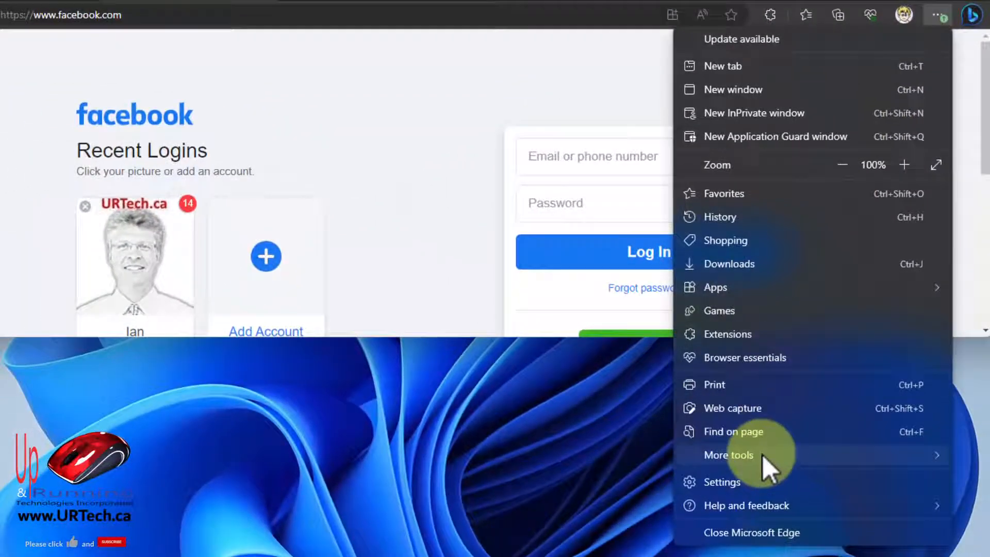
{"action": "left_click", "coordinate": [720, 482]}
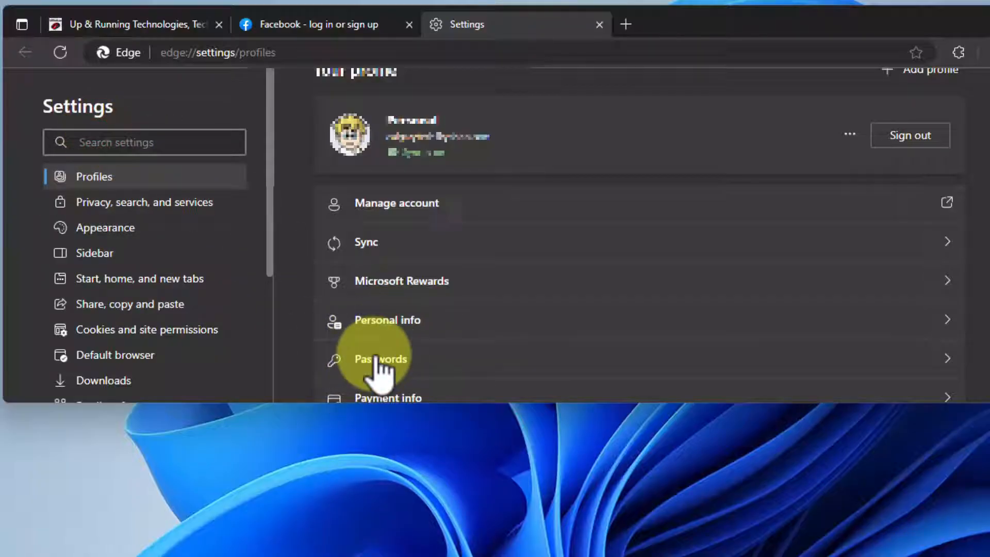
{"action": "left_click", "coordinate": [380, 359]}
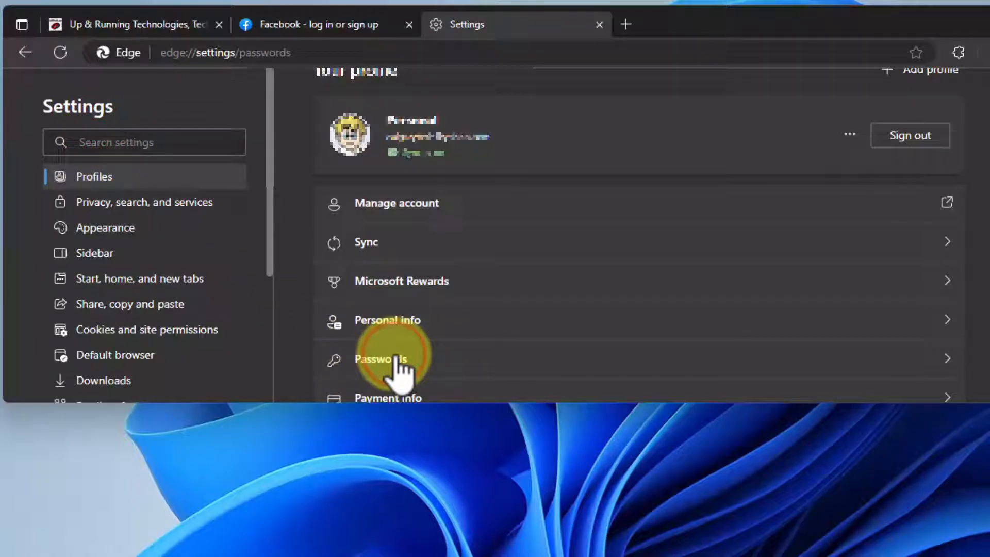
Confirm Autofill passwords is on, close the Facebook and Settings tabs, and start a new tab
{"action": "left_click", "coordinate": [381, 359]}
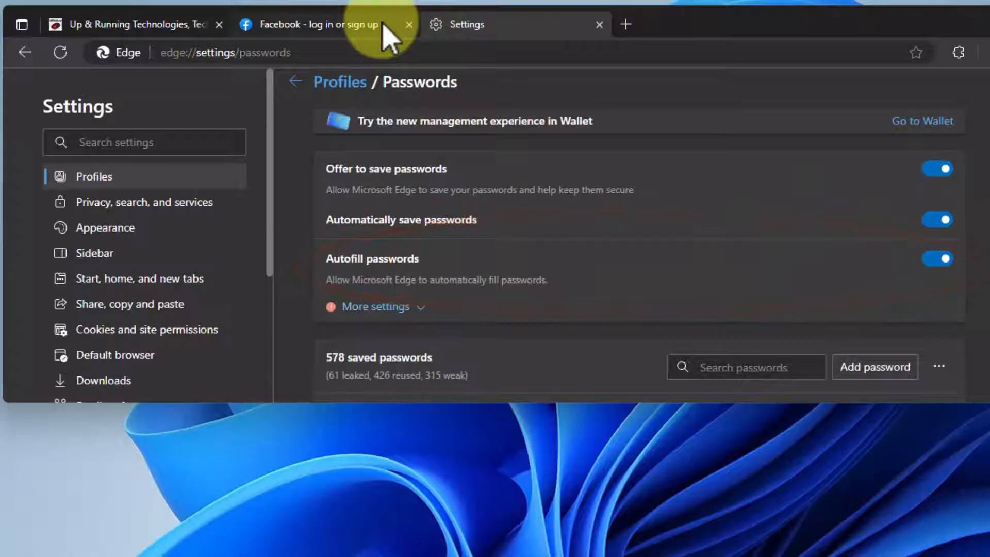
{"action": "left_click", "coordinate": [408, 24]}
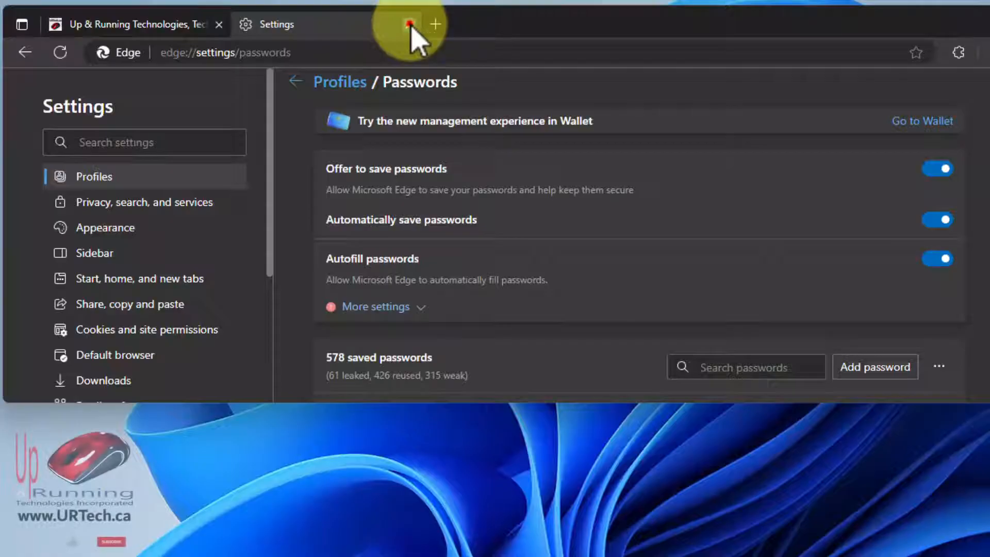
{"action": "left_click", "coordinate": [434, 24]}
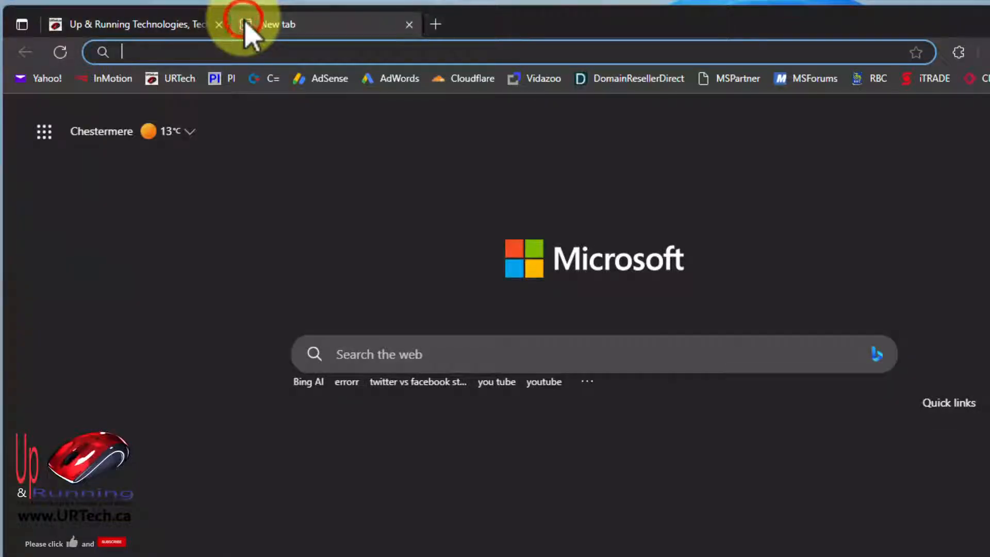